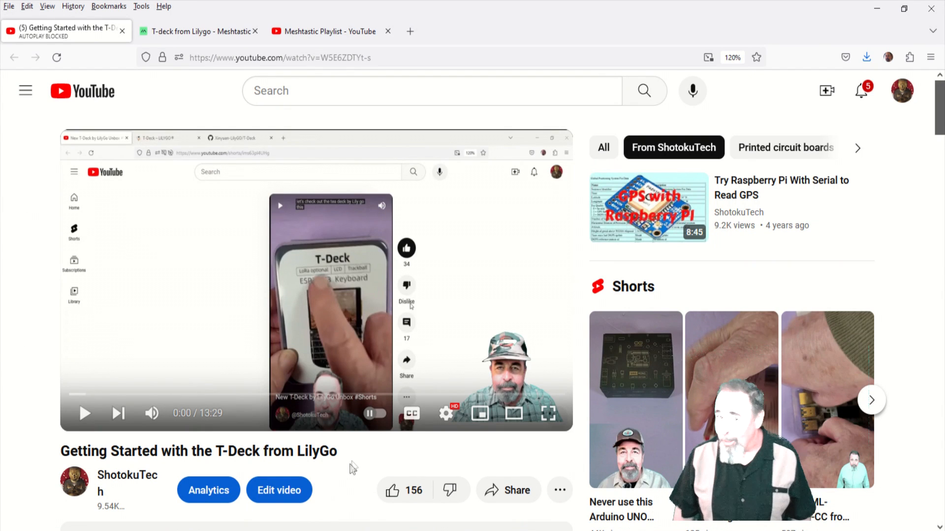
# Step: Highlight the viewer's question about using the T-Deck and collapse its reply
pyautogui.moveTo(69, 450); pyautogui.dragTo(112, 506)
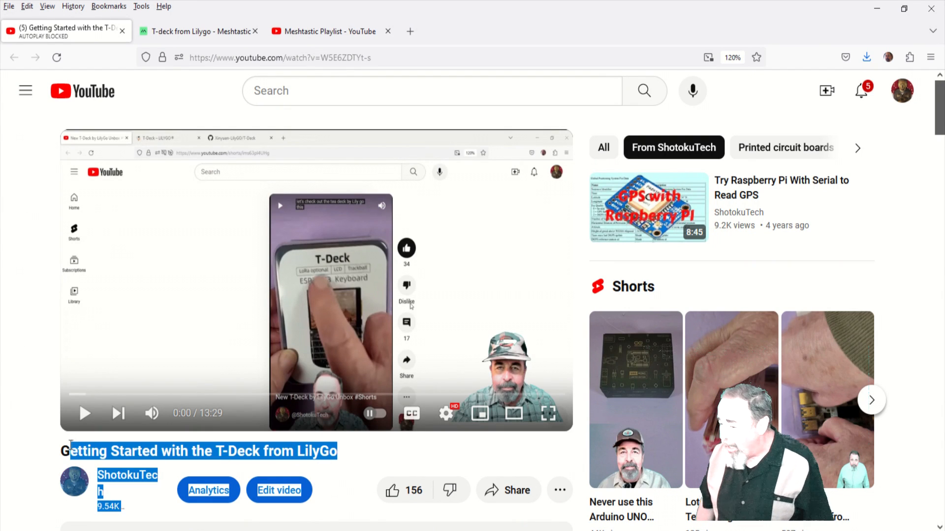
pyautogui.click(341, 453)
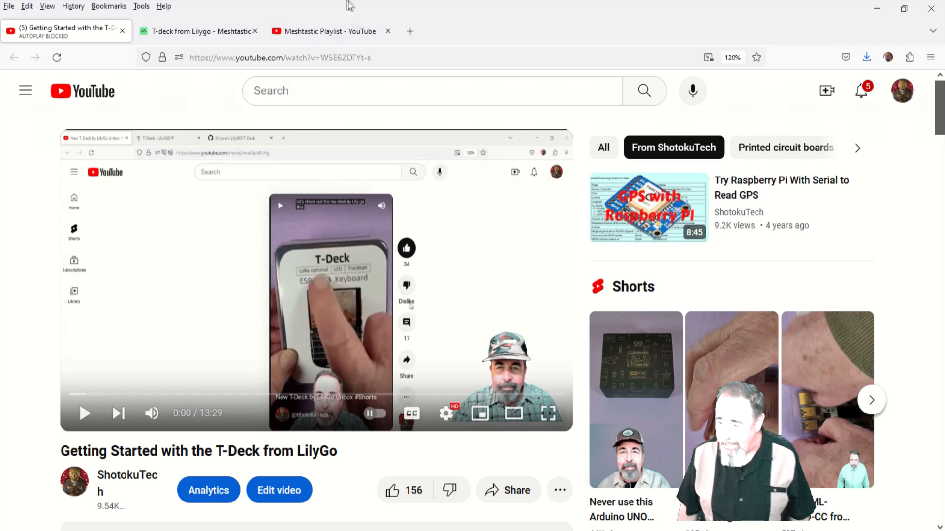
pyautogui.scroll(-3)
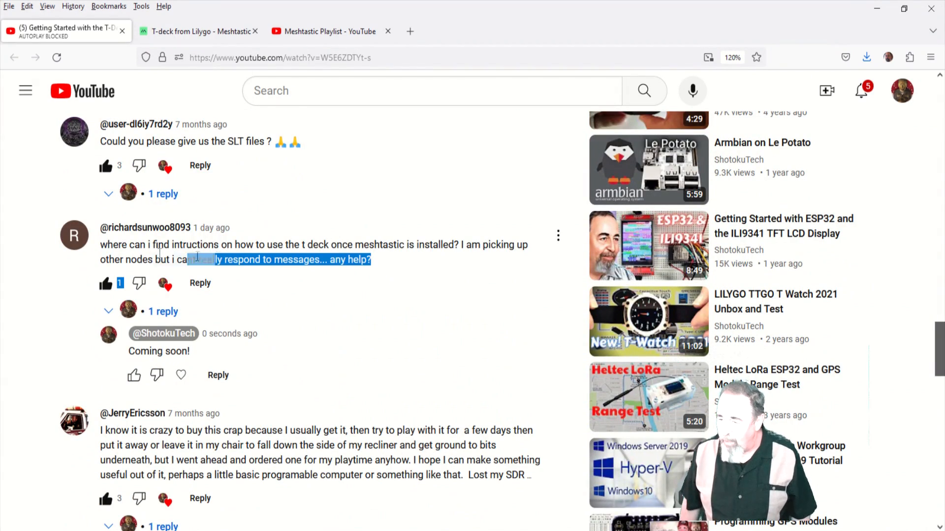
pyautogui.moveTo(187, 259); pyautogui.dragTo(99, 244)
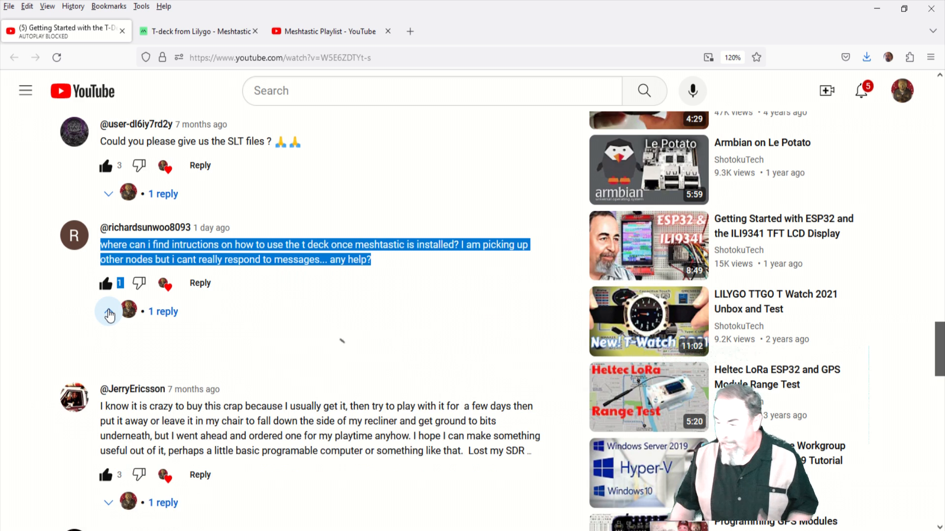
pyautogui.click(109, 311)
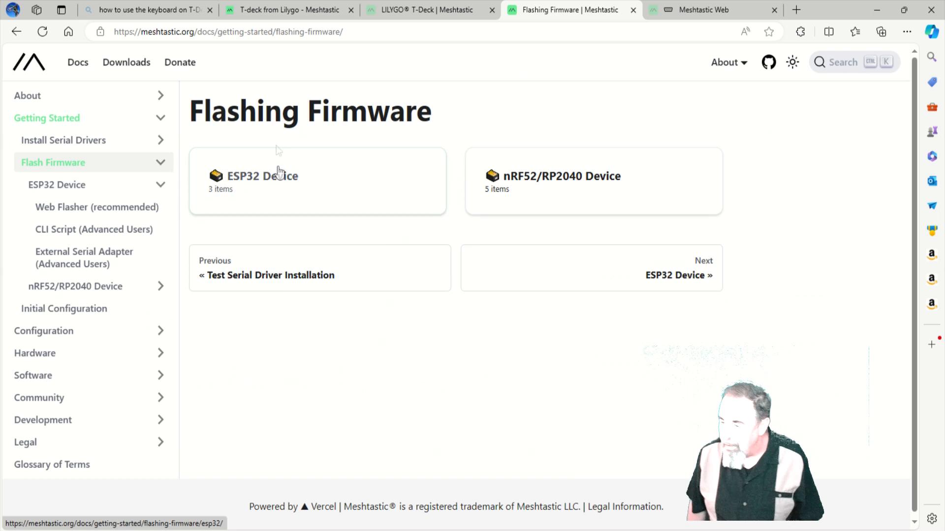
# Step: Reach the web-based installer via the ESP32 flashing docs and view T-Deck firmware releases
pyautogui.click(262, 176)
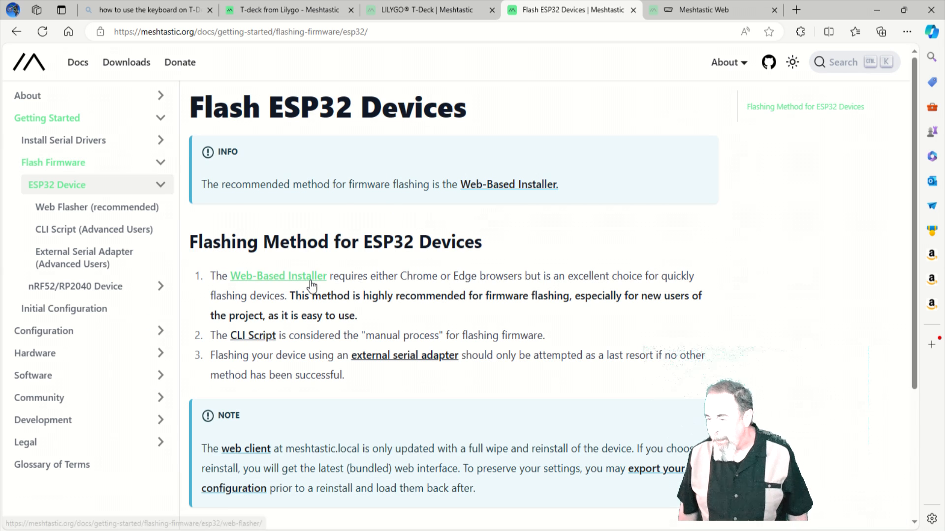
pyautogui.click(278, 276)
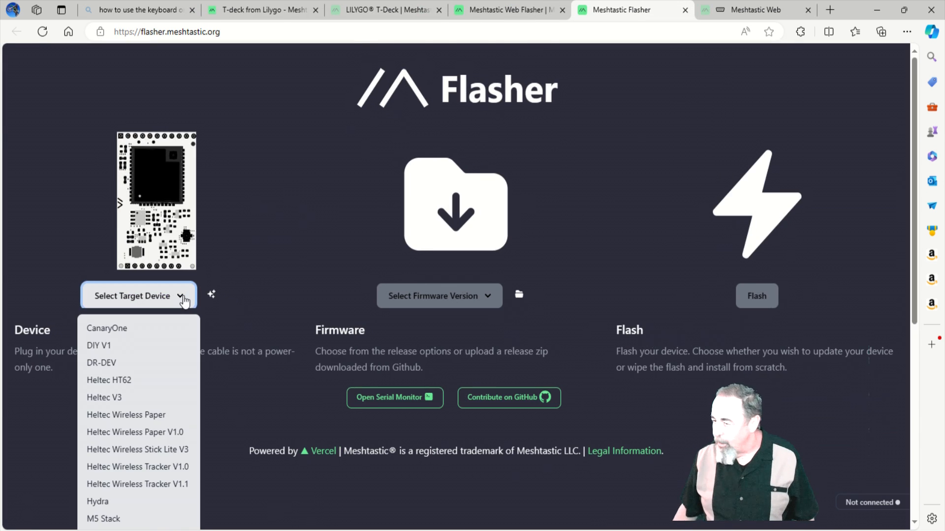
pyautogui.scroll(-3)
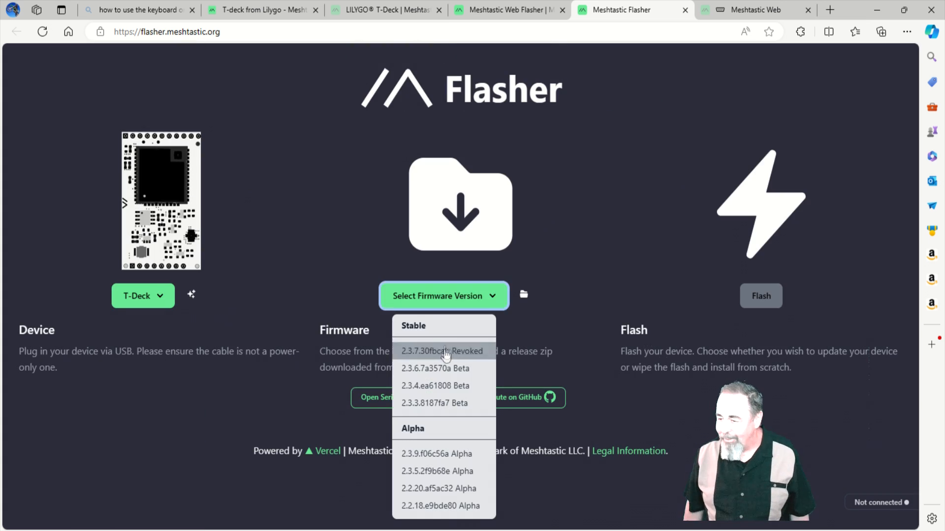
pyautogui.click(435, 368)
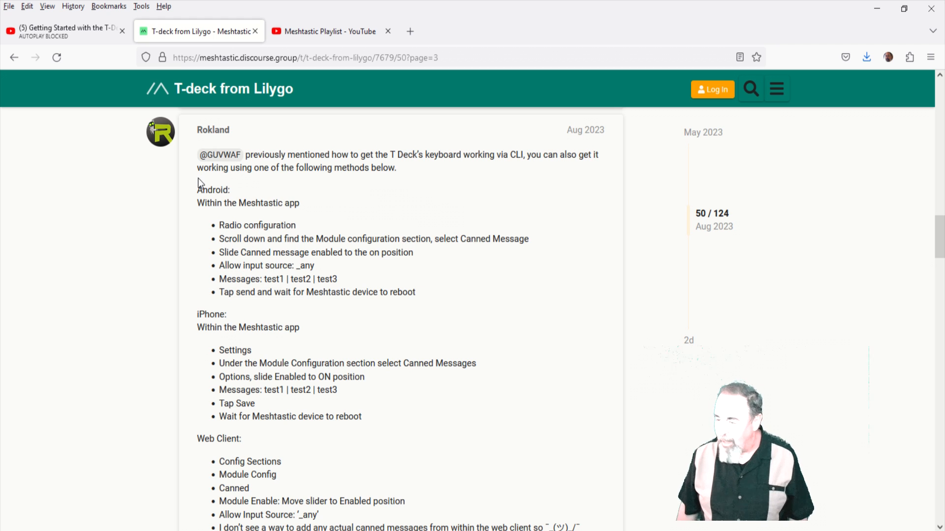
pyautogui.moveTo(236, 225)
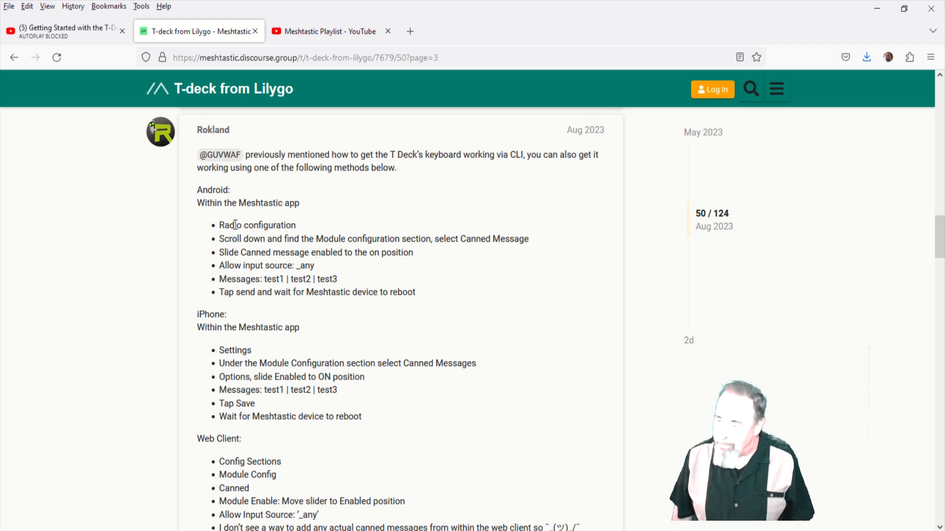
pyautogui.doubleClick(329, 238)
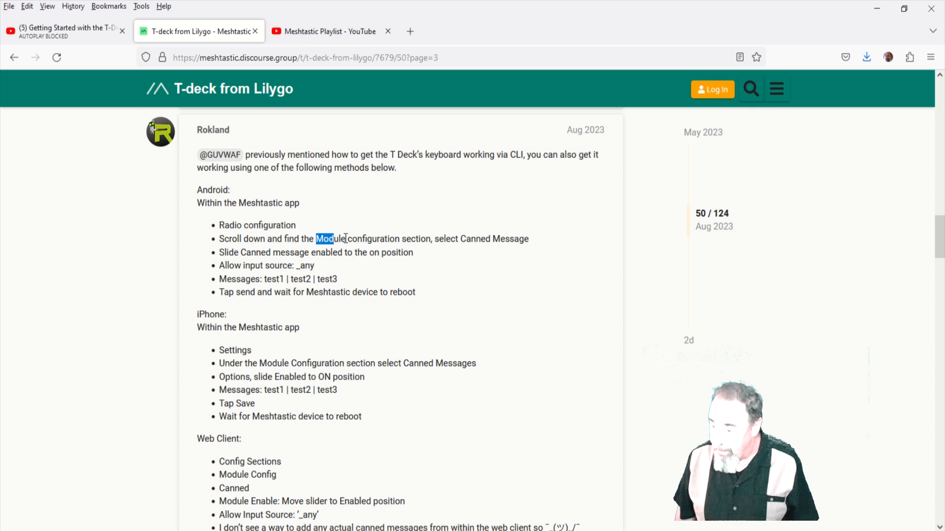
pyautogui.doubleClick(253, 253)
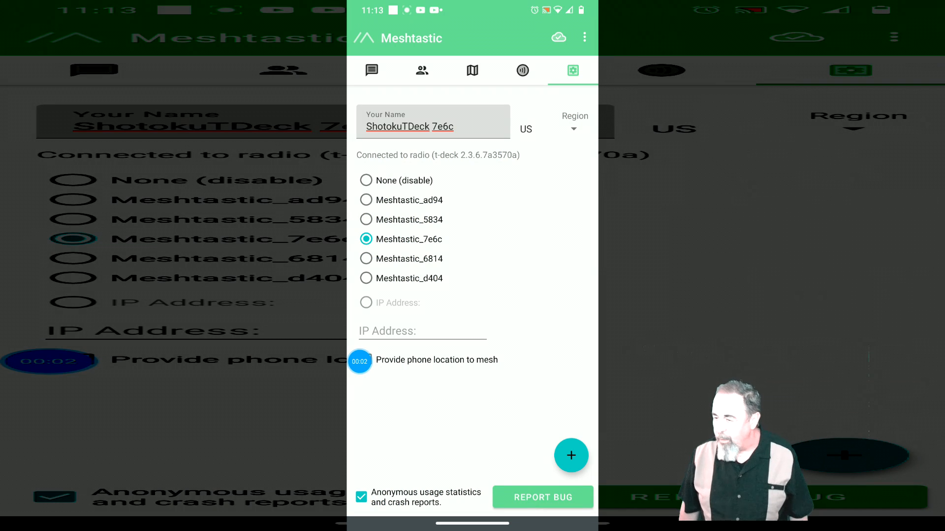
# Step: Open Radio configuration's Canned Message module and begin editing the Allow input source field
pyautogui.click(583, 37)
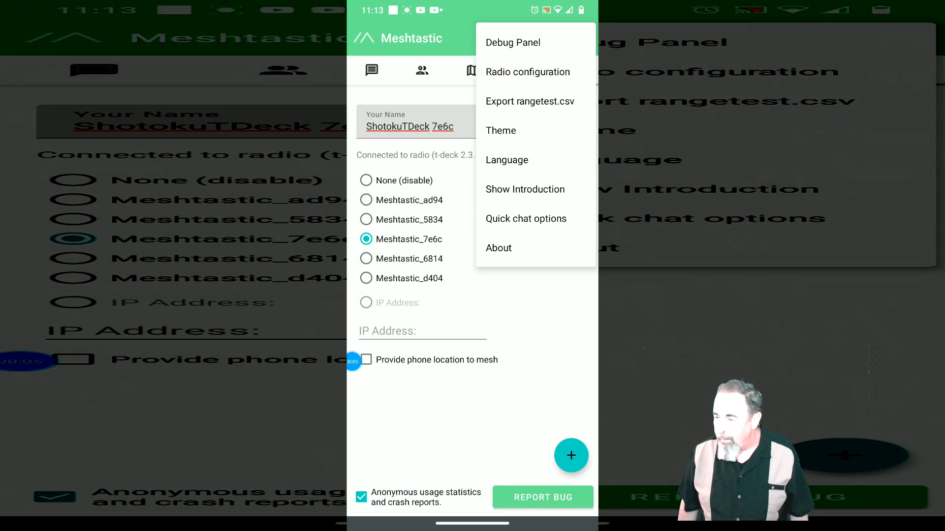
pyautogui.click(526, 72)
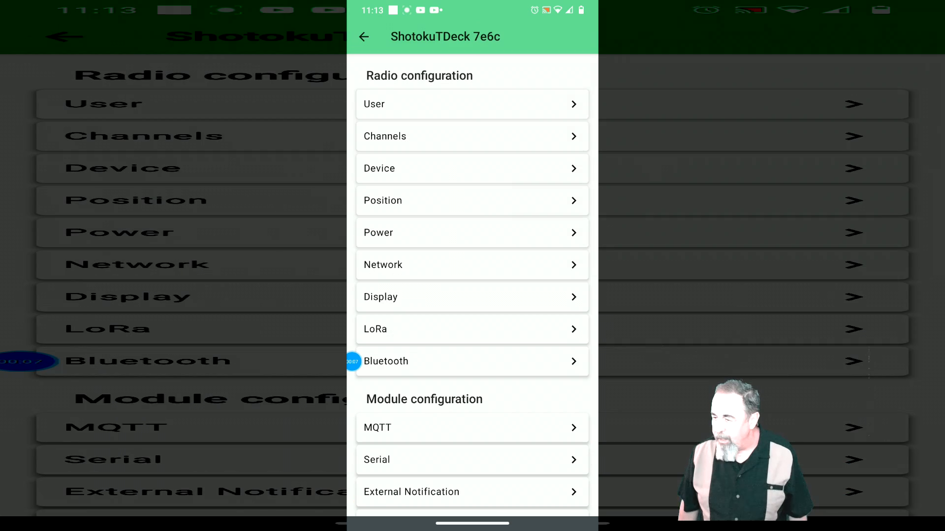
pyautogui.scroll(-3)
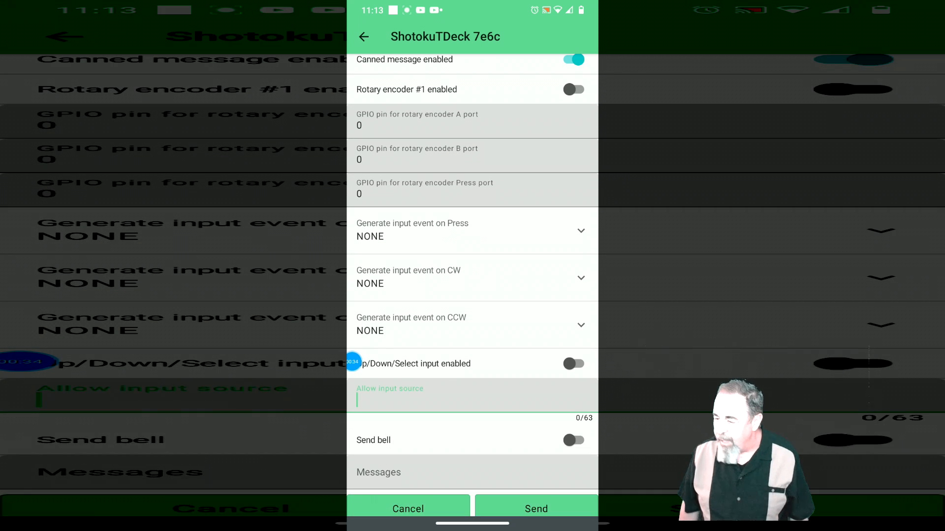
pyautogui.click(472, 398)
pyautogui.write('_')
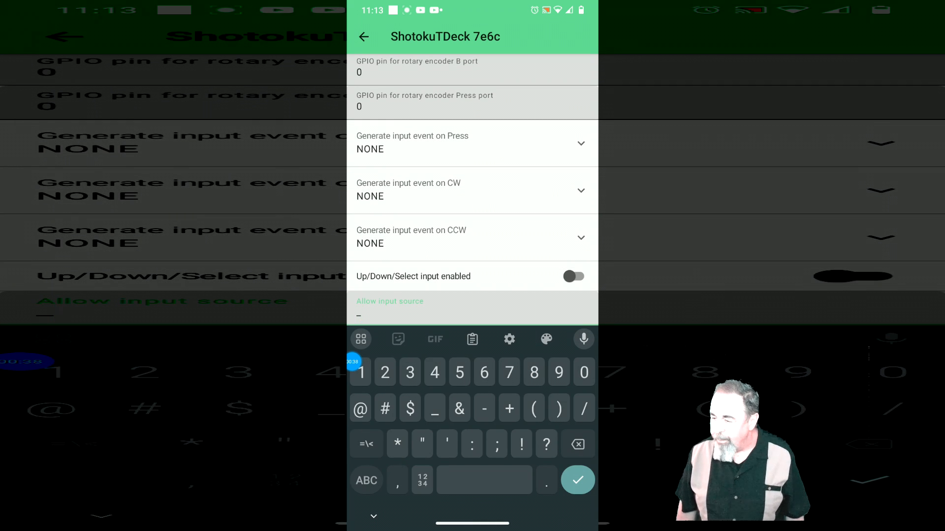
# Step: Enter 'any' as the input source and the first canned message test1
pyautogui.click(366, 481)
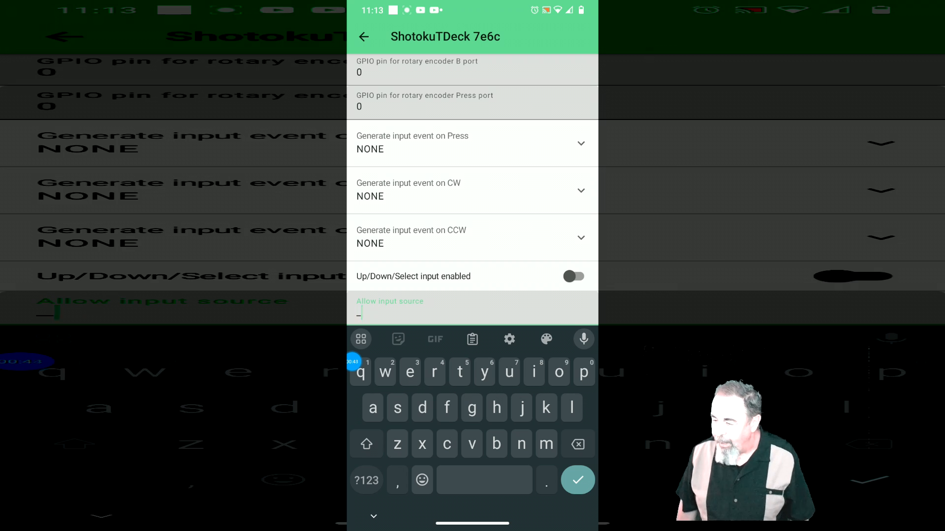
pyautogui.write('a')
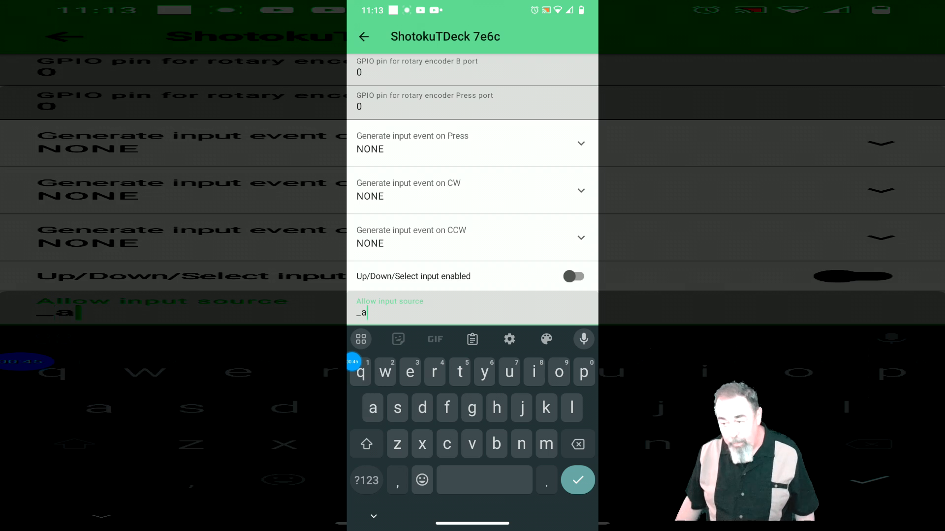
pyautogui.write('ny')
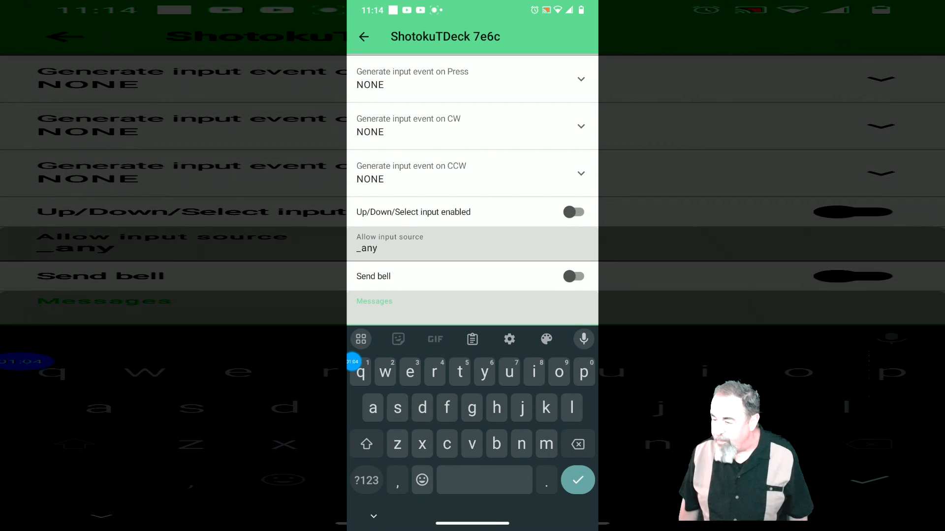
pyautogui.write('t')
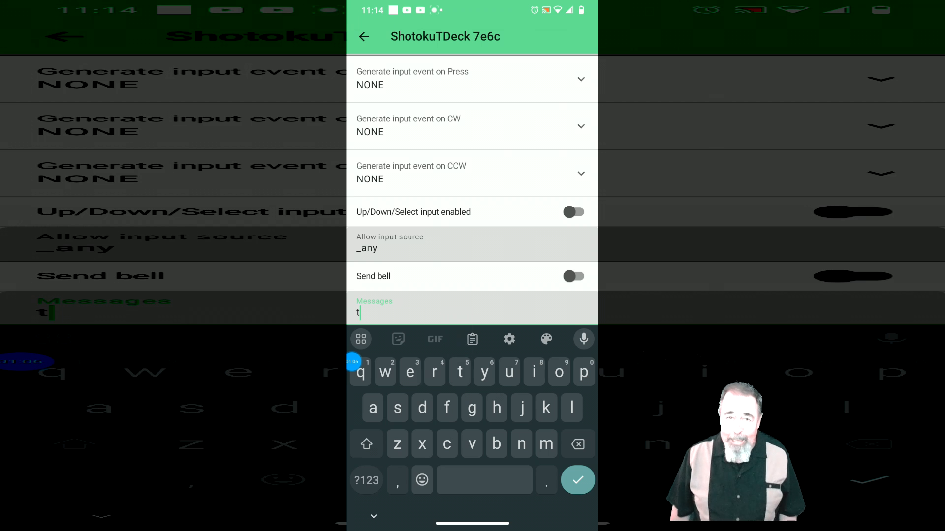
pyautogui.write('est1')
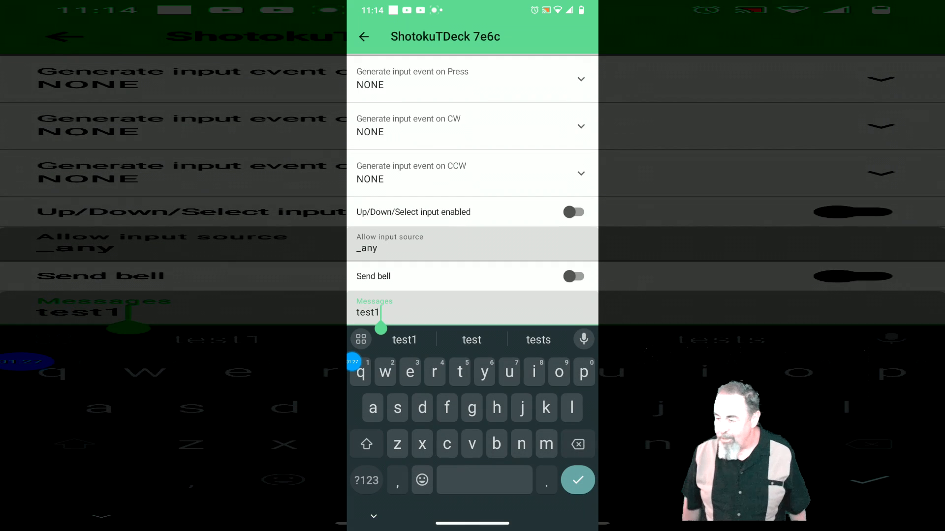
pyautogui.click(365, 480)
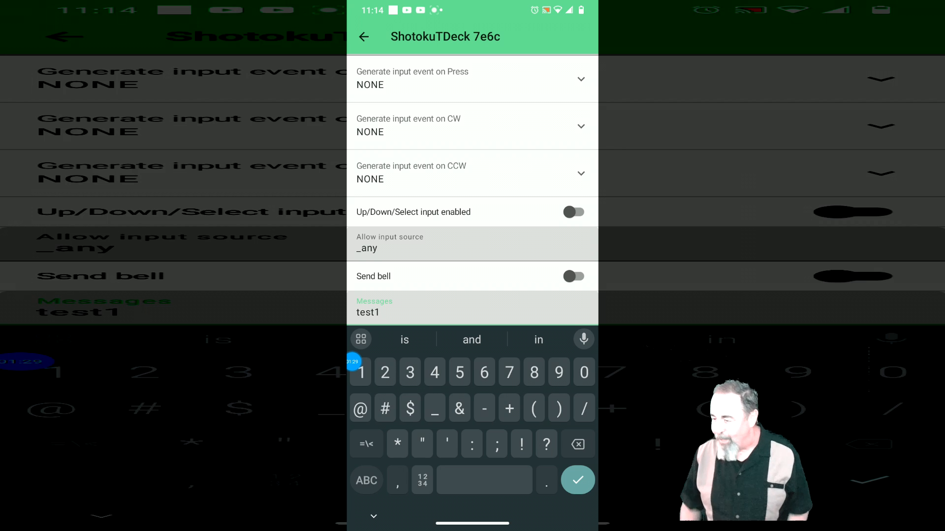
# Step: Add test2 and test3 to the list with pipe separators between the messages
pyautogui.click(365, 444)
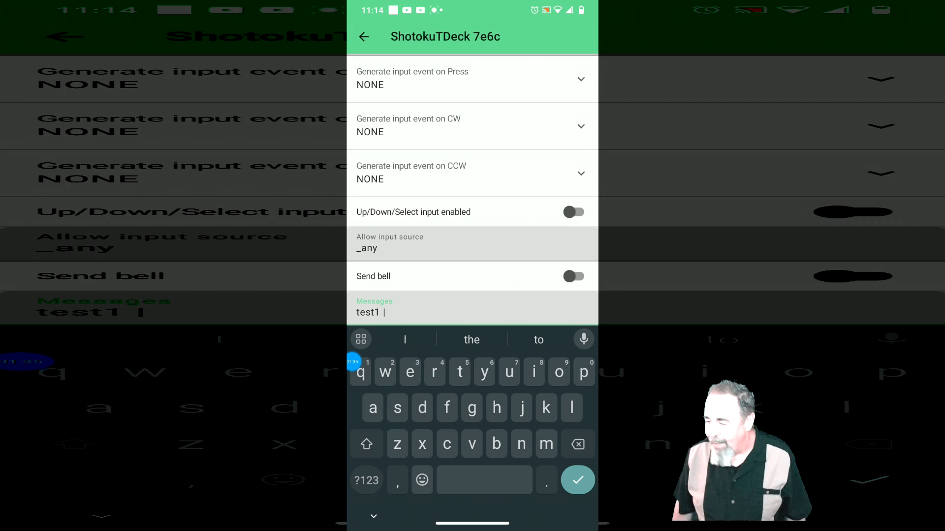
pyautogui.write('test2')
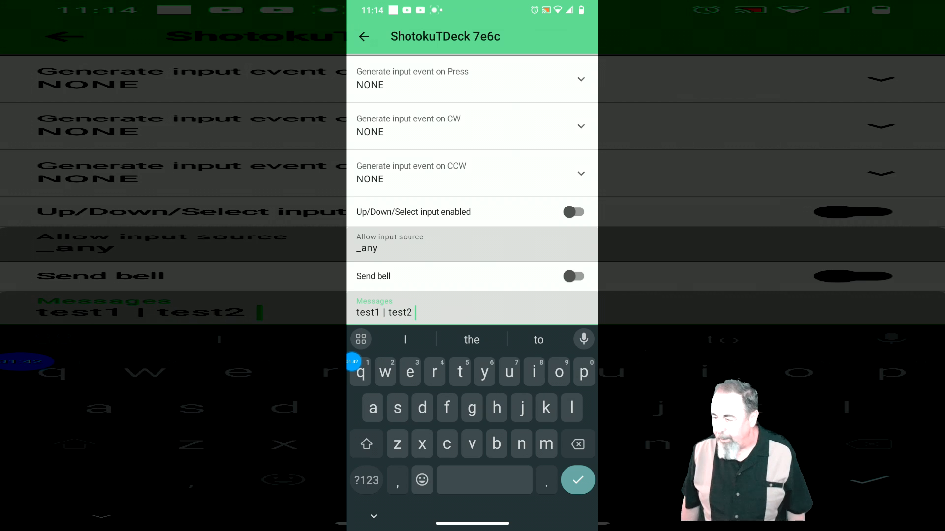
pyautogui.click(366, 480)
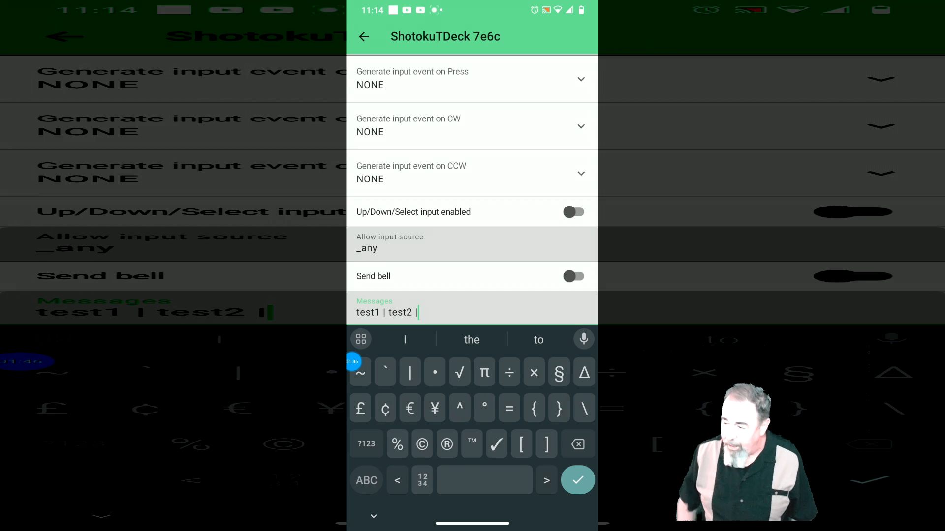
pyautogui.click(365, 481)
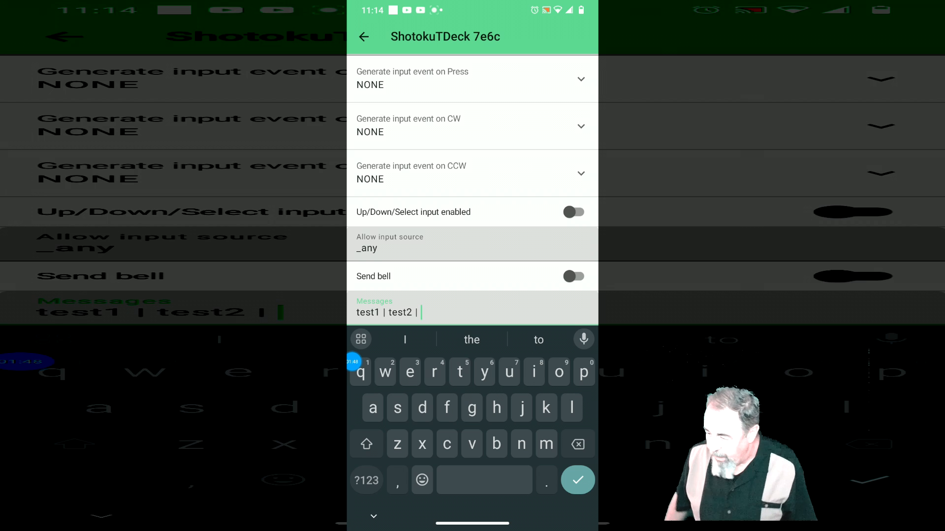
pyautogui.write('test')
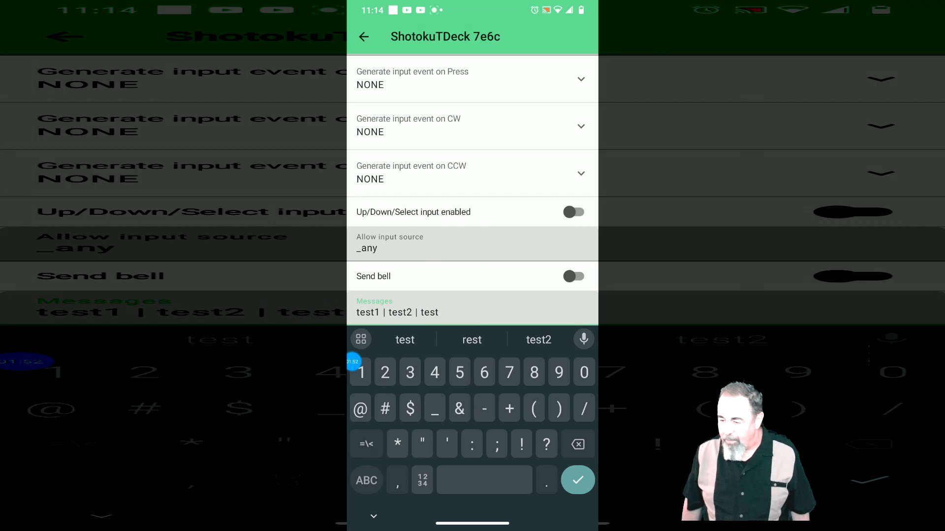
pyautogui.write('3')
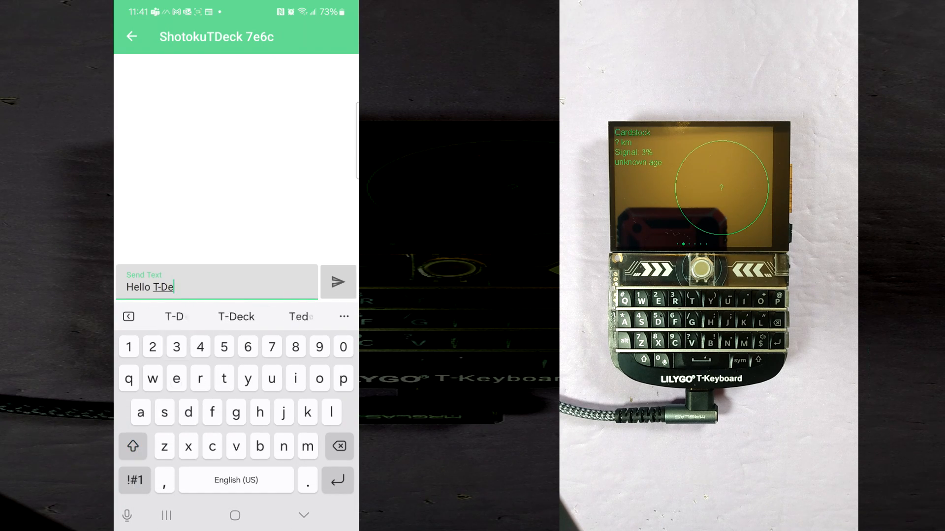
# Step: Compose the greeting 'Hello T-Deck are you there?' to the ShotokuTDeck 7e6c node
pyautogui.click(337, 282)
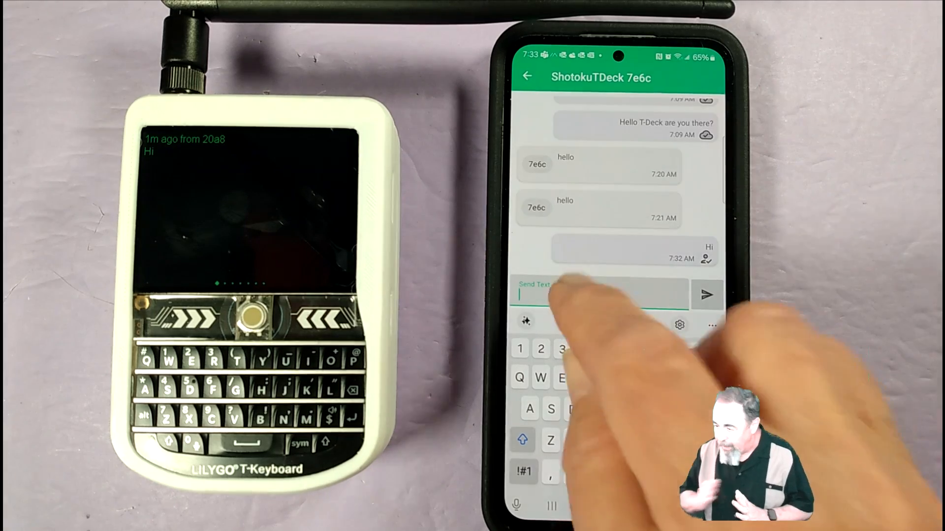
# Step: Reply starting with 'Good' via keyboard suggestions, then start a T-Deck message to Shotoku 20a8
pyautogui.write('G')
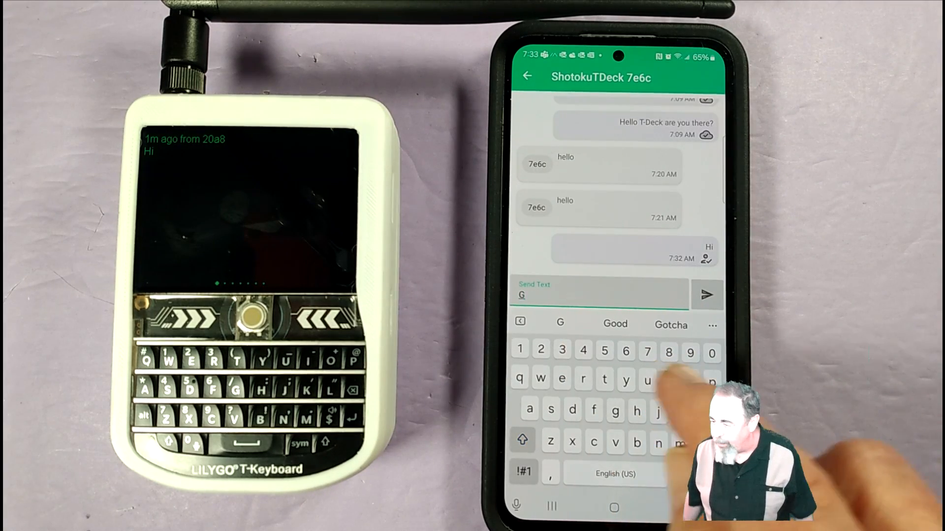
pyautogui.click(615, 324)
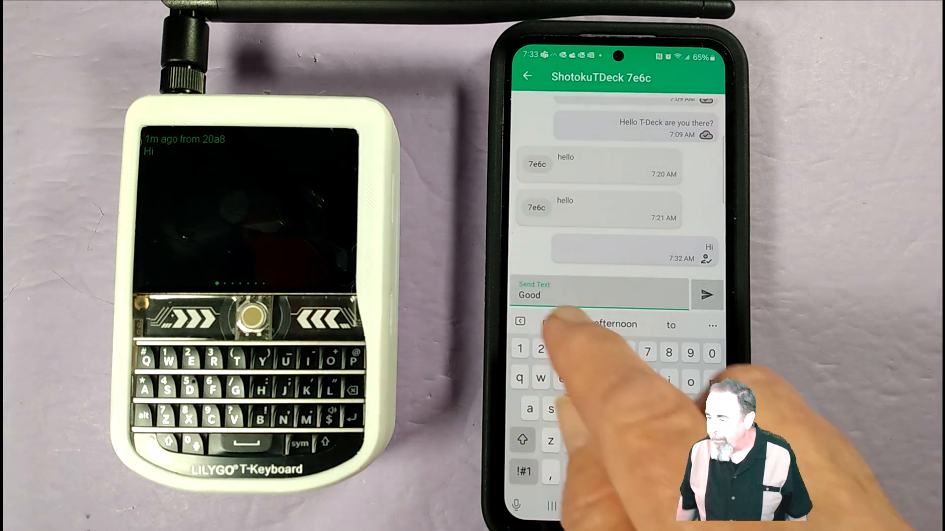
pyautogui.click(706, 295)
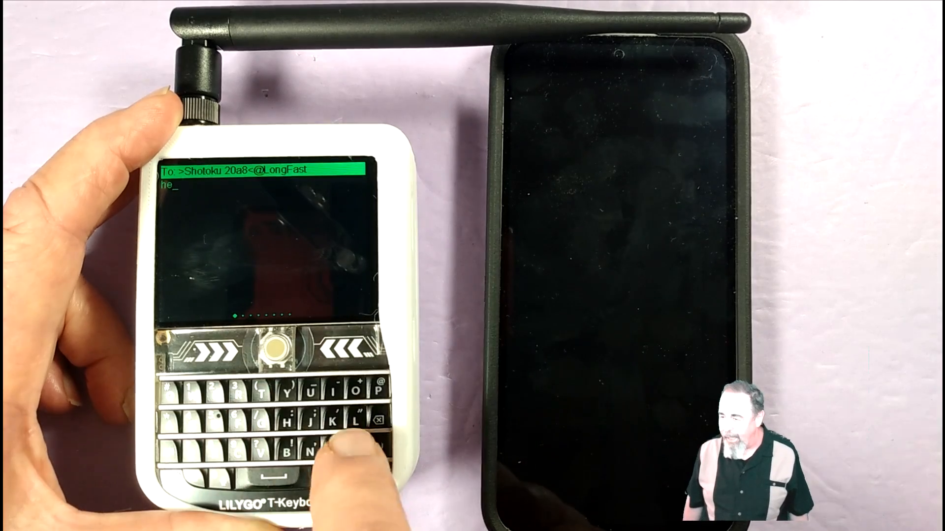
pyautogui.write('l')
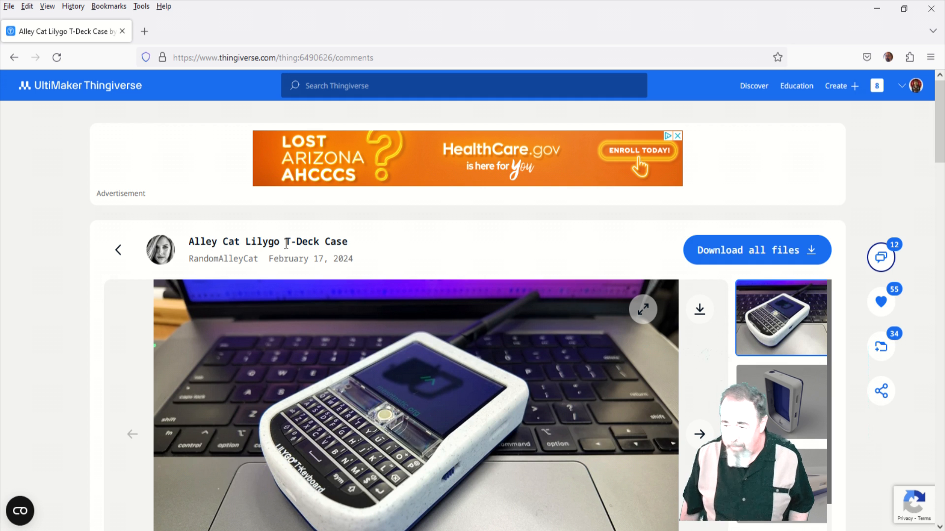
# Step: Scroll the Alley Cat Lilygo T-Deck Case page down to its Comments and highlight a comment line
pyautogui.scroll(-3)
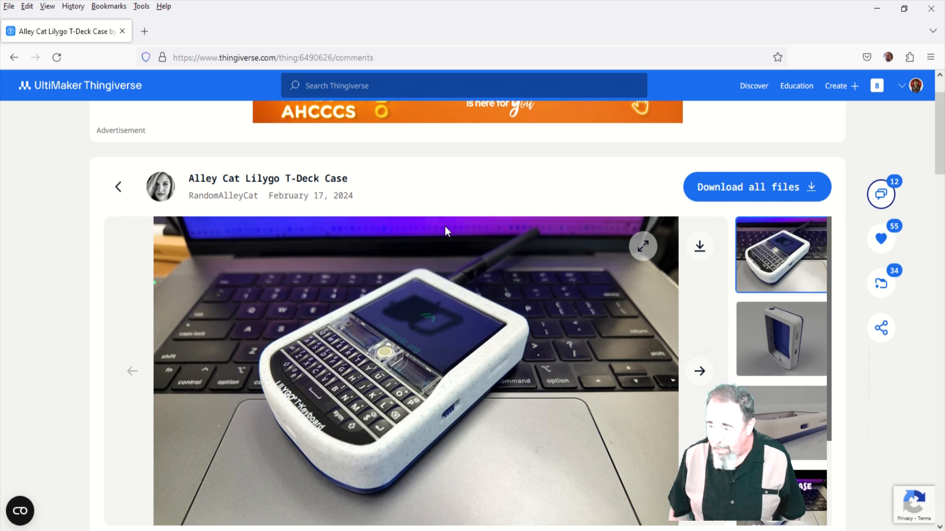
pyautogui.scroll(-3)
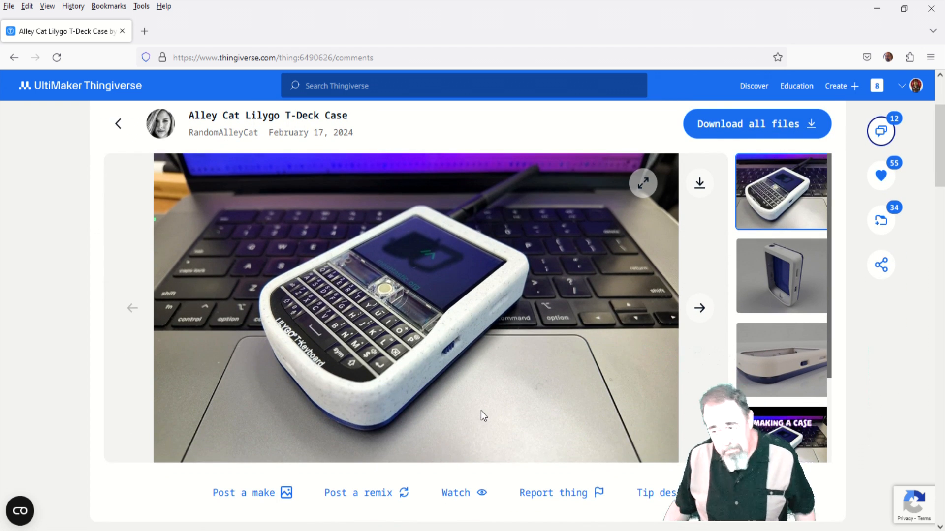
pyautogui.scroll(-3)
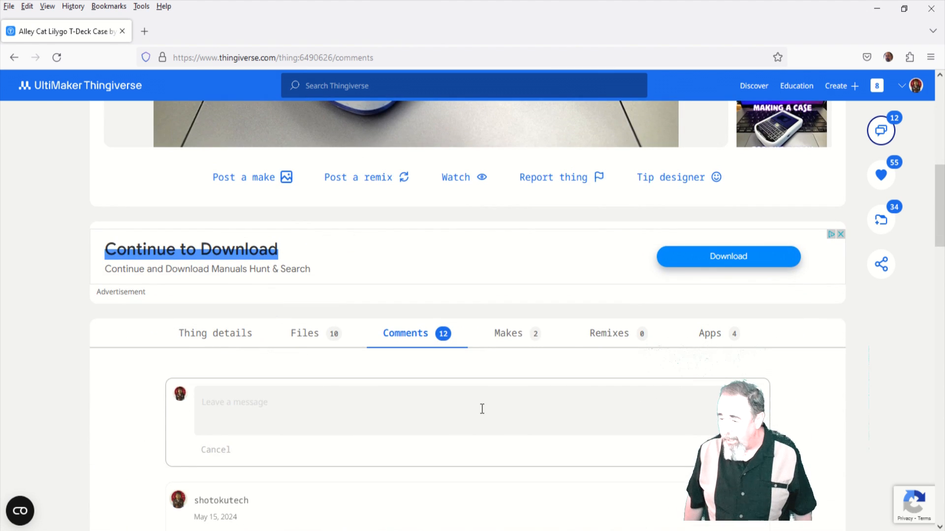
pyautogui.scroll(-3)
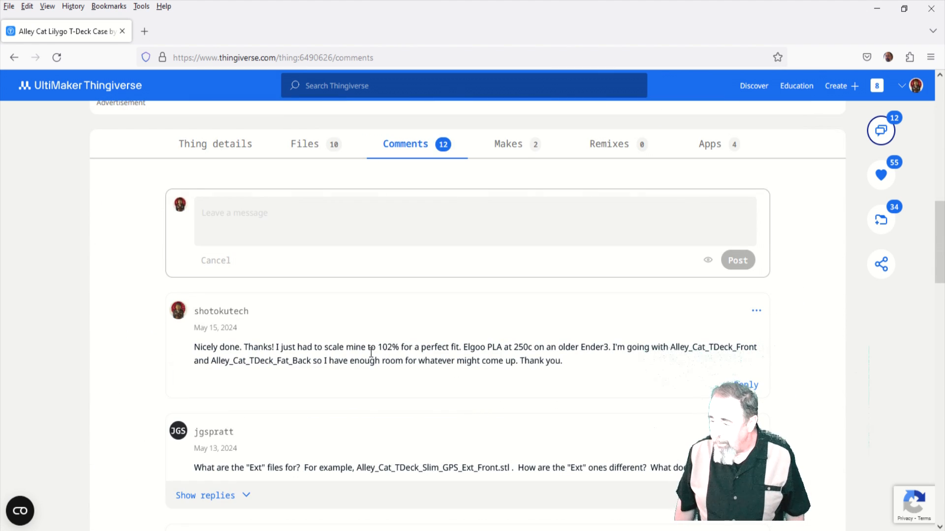
pyautogui.moveTo(345, 347); pyautogui.dragTo(439, 347)
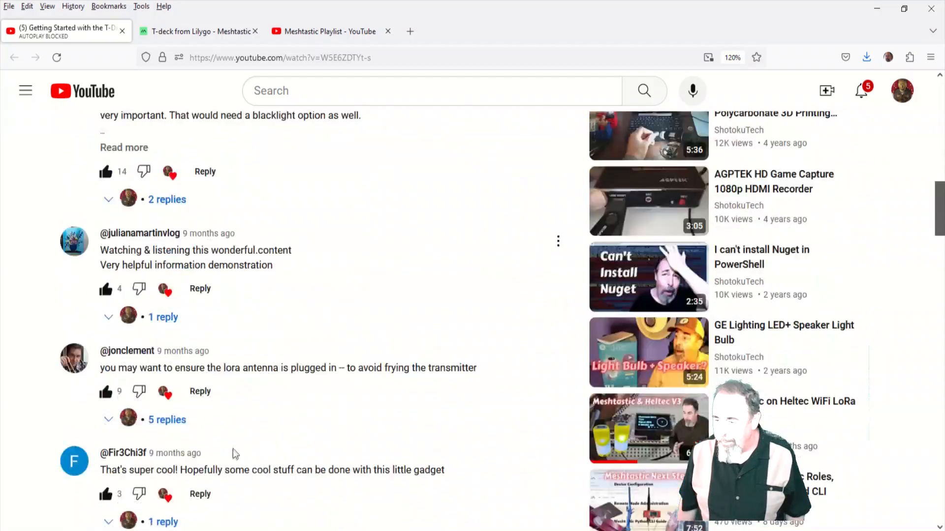
# Step: Switch to the Meshtastic Playlist page and scroll through its videos
pyautogui.scroll(-3)
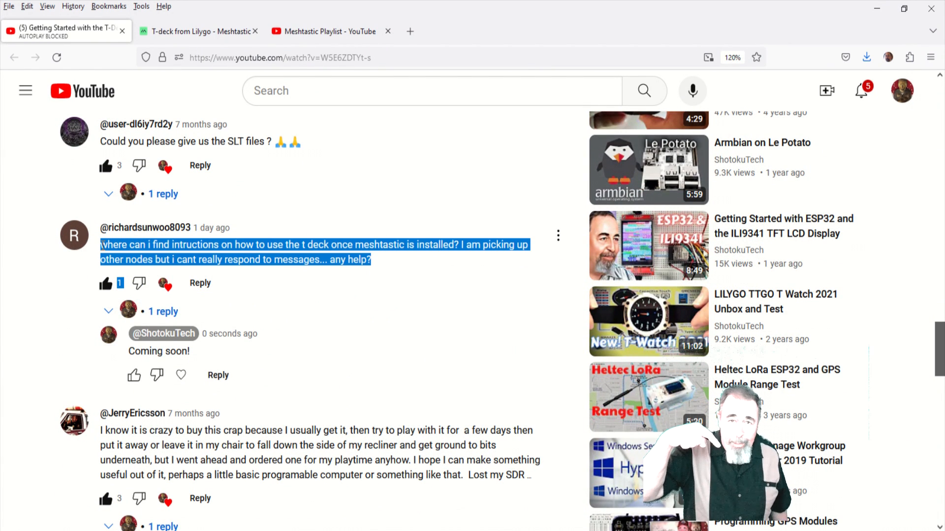
pyautogui.click(328, 30)
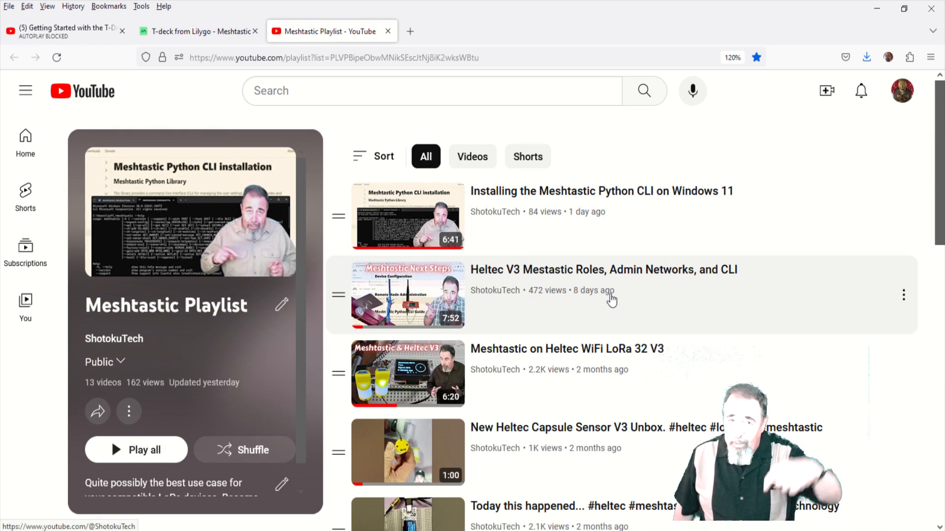
pyautogui.scroll(-3)
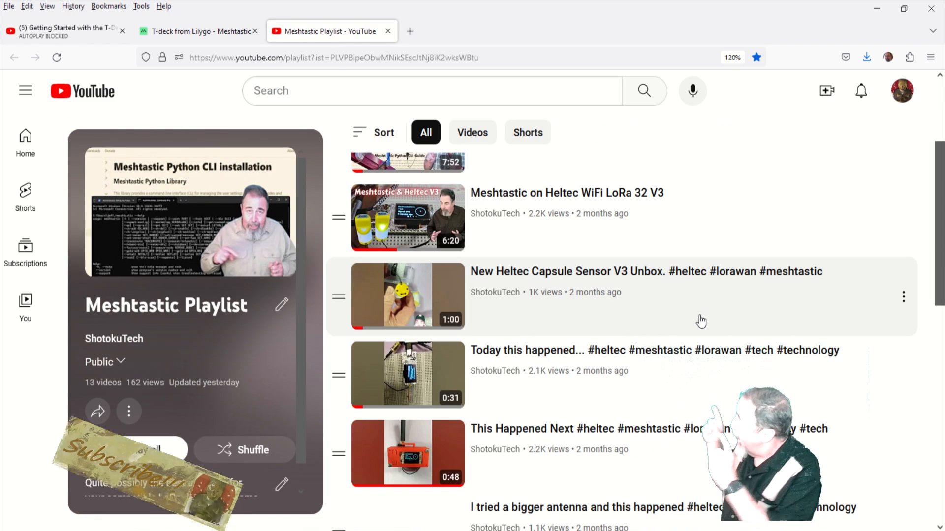
pyautogui.scroll(-3)
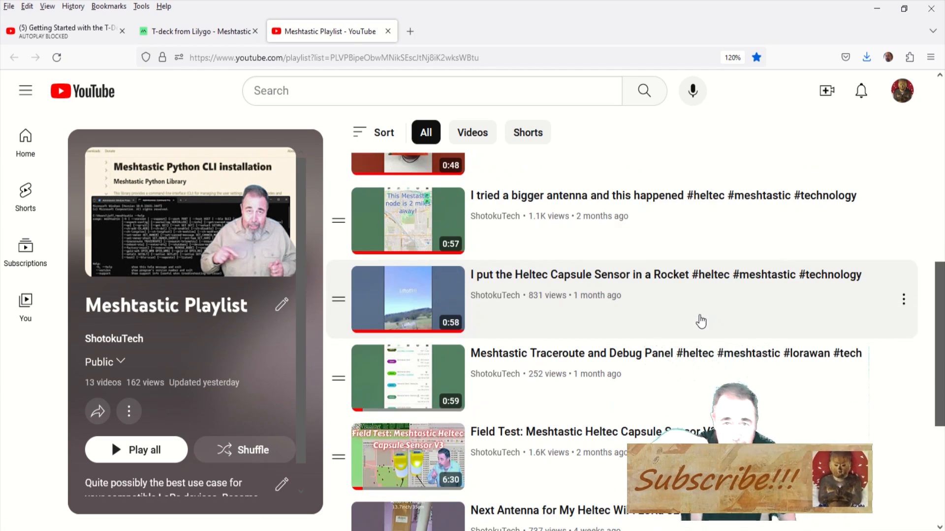